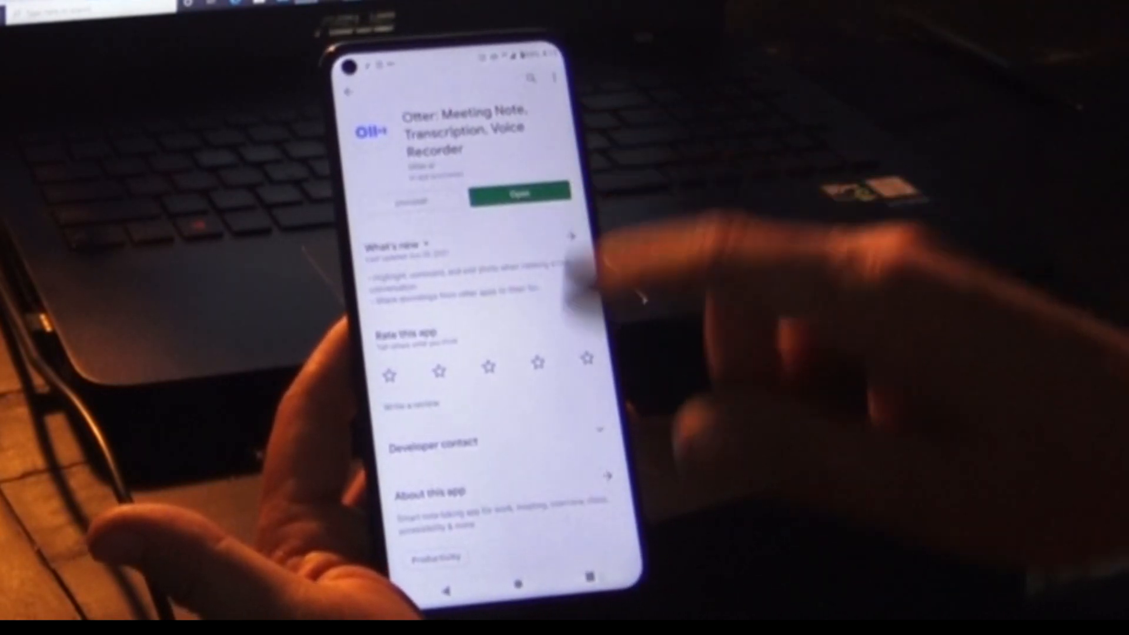
# Launch Otter from its Google Play Store page to reach the home screen of recent notes.
pyautogui.click(521, 193)
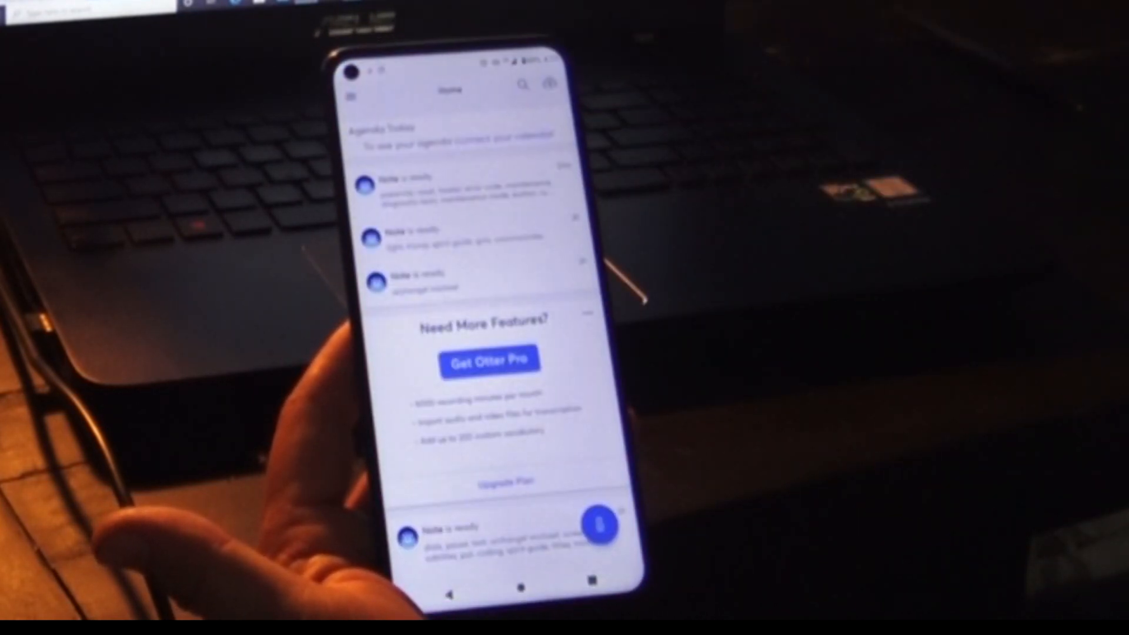